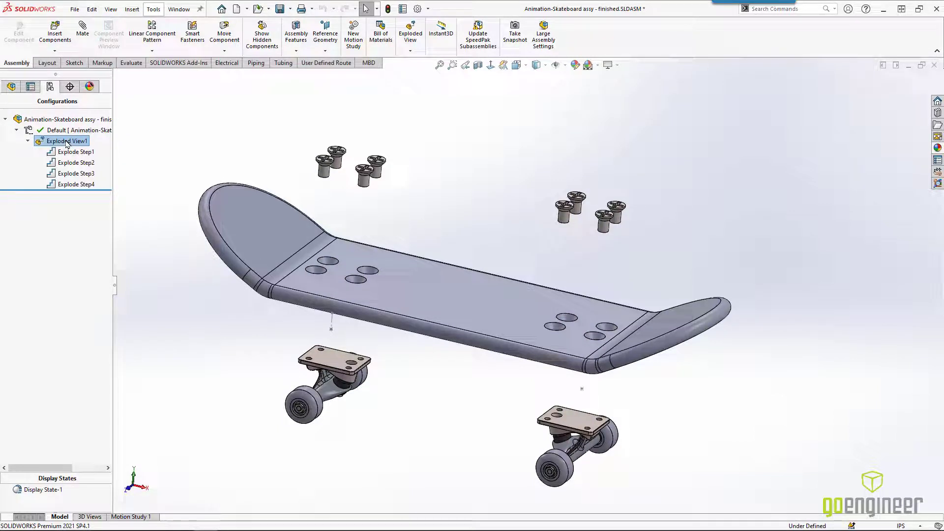
Animate collapse of Exploded View1, then close the Animation Controller.
right_click(67, 141)
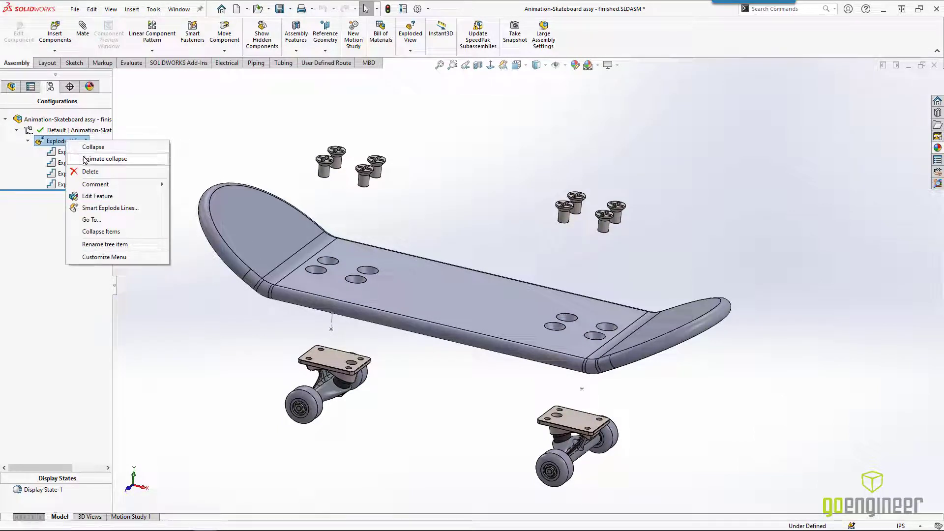
left_click(104, 158)
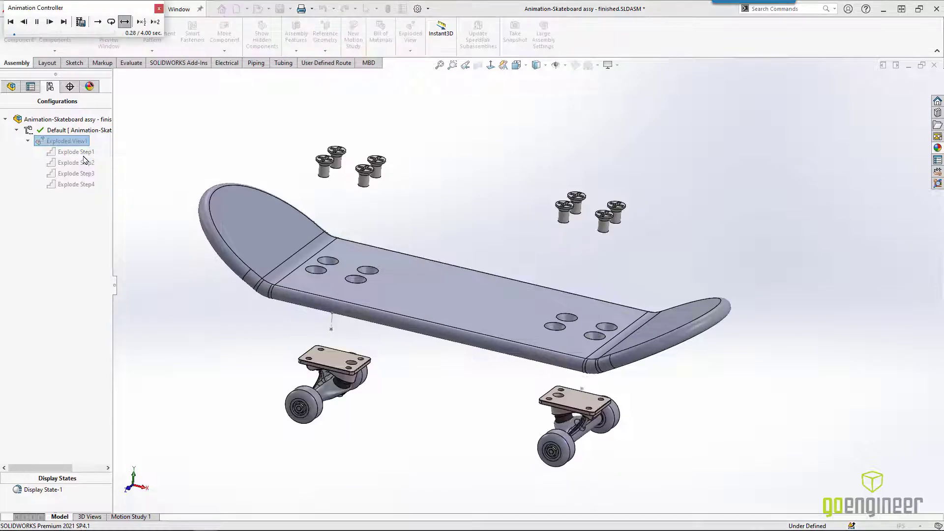
left_click(50, 21)
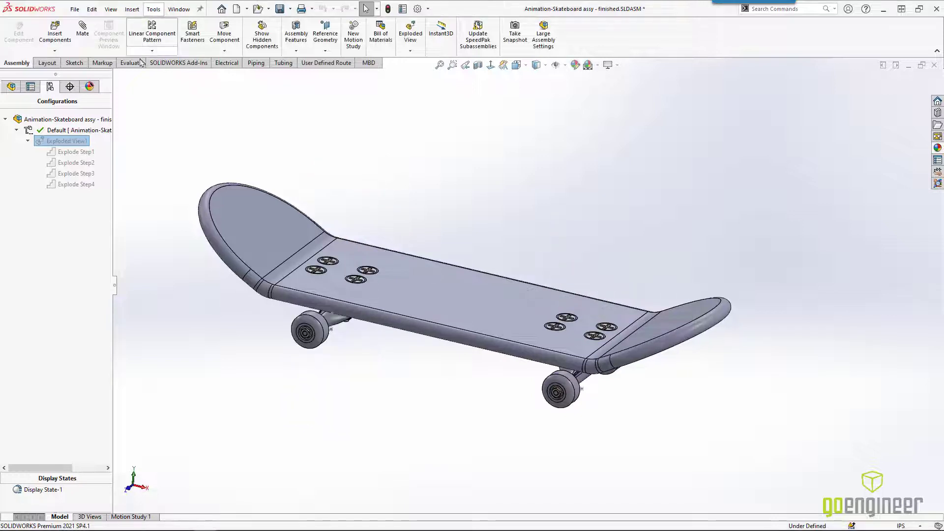
mouse_move(142, 148)
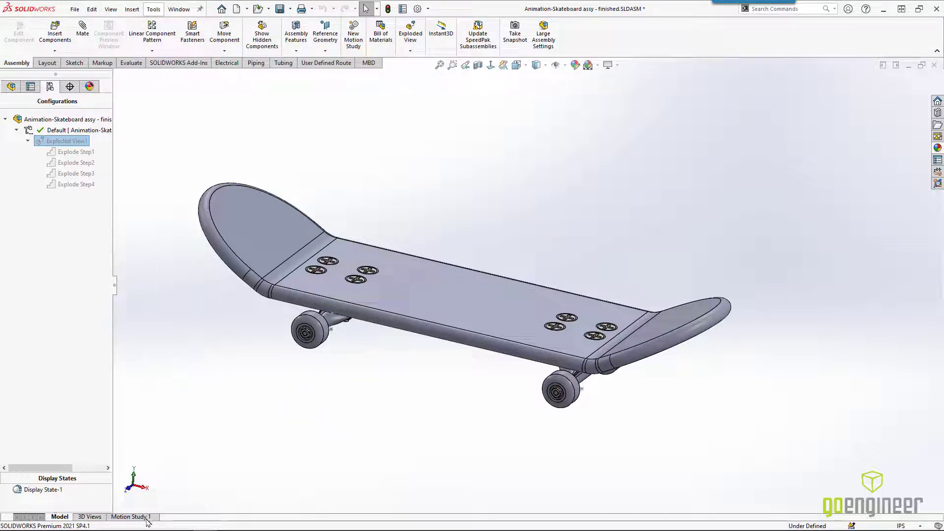
Use the Animation Wizard in Motion Study 1 to add an Explode animation.
left_click(129, 517)
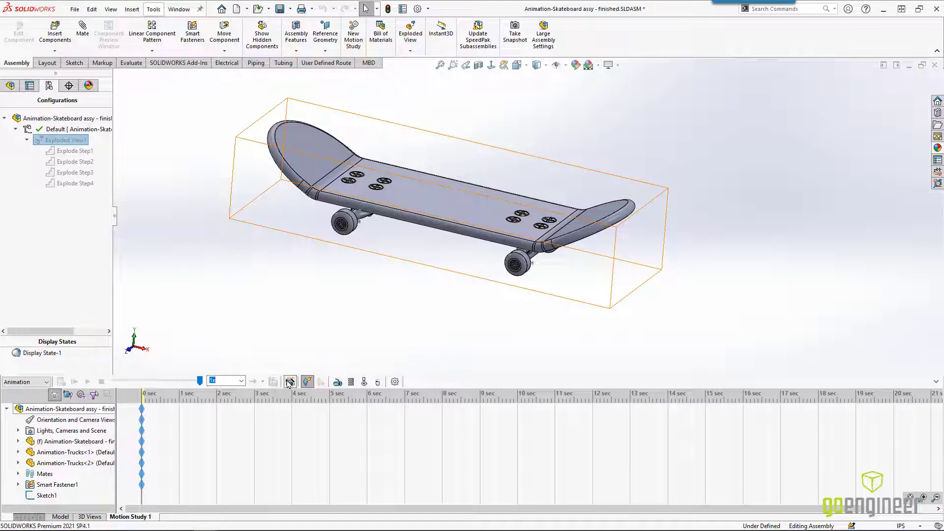
left_click(290, 381)
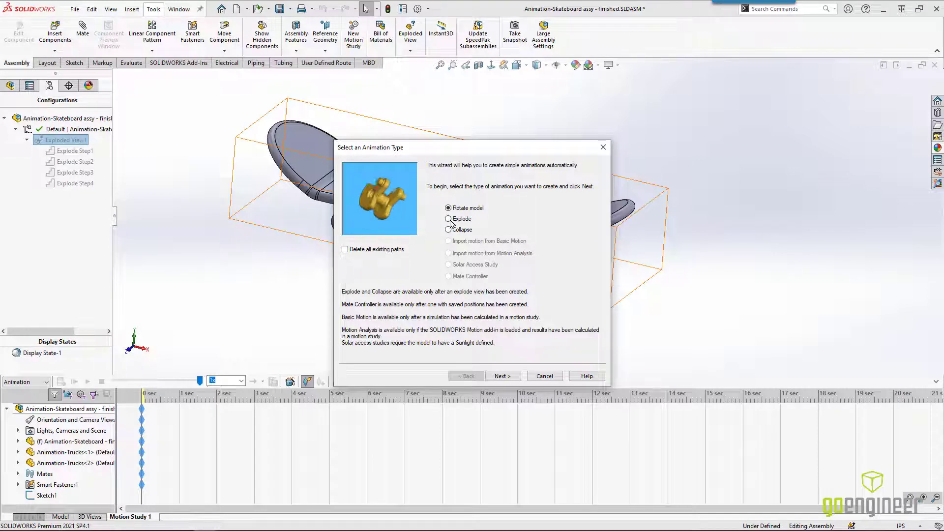
left_click(449, 218)
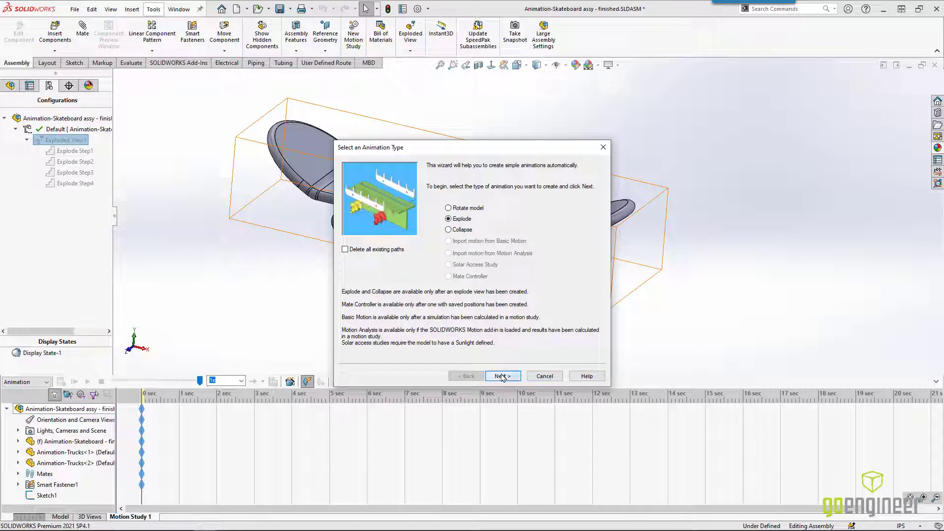
left_click(501, 376)
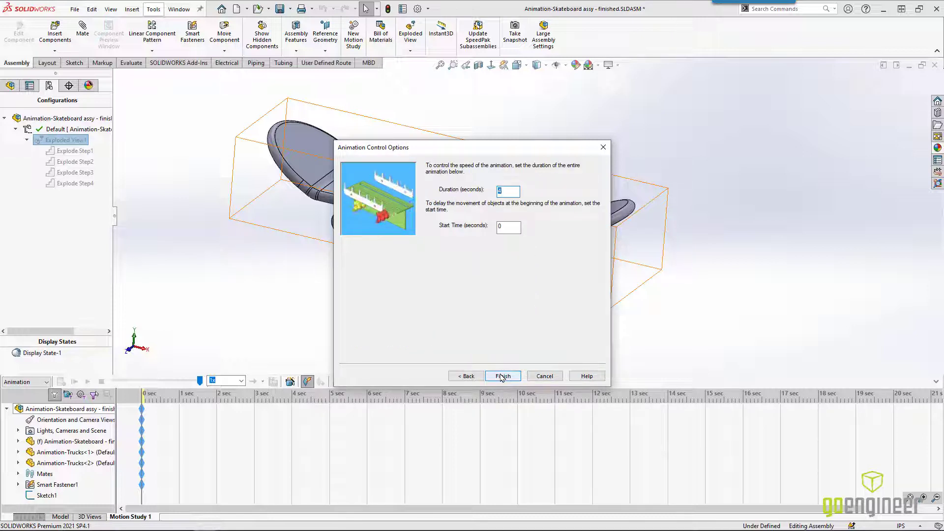
left_click(502, 376)
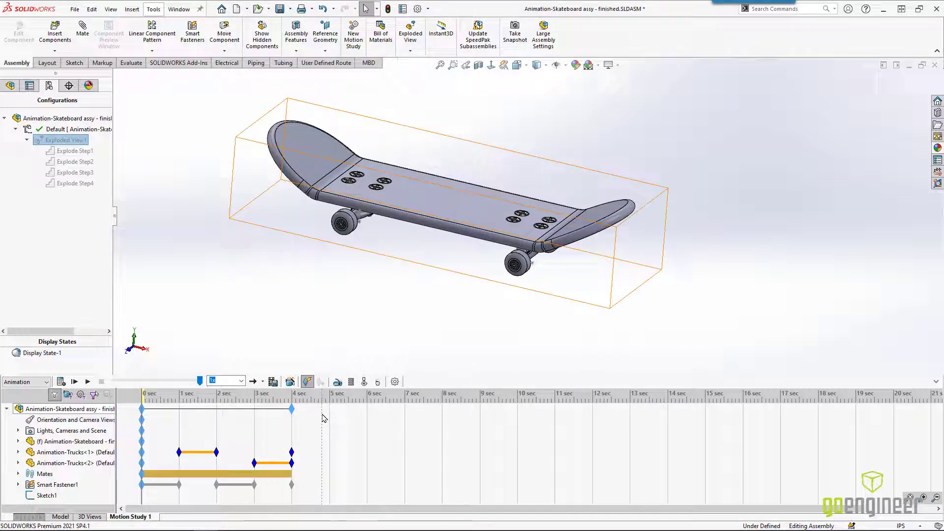
Calculate and play the explode animation, separating screws above and trucks below the deck.
left_click(74, 382)
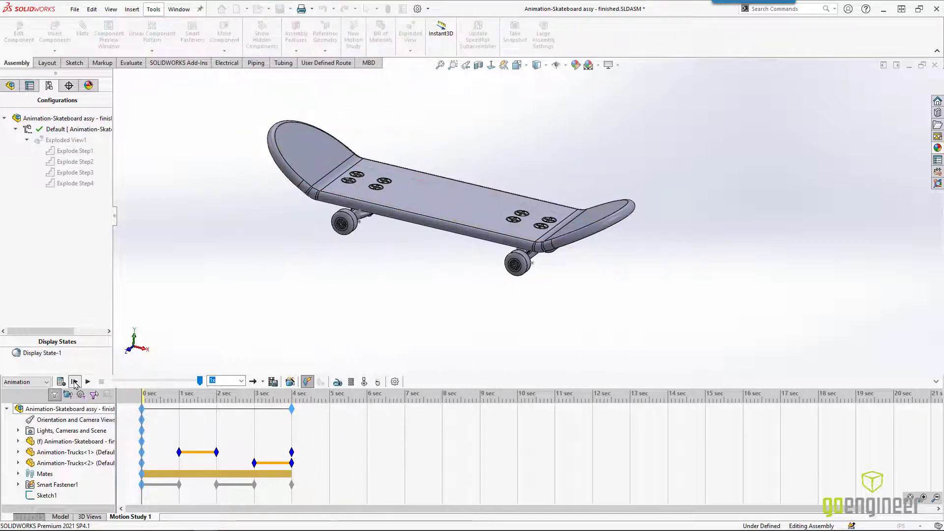
left_click(88, 381)
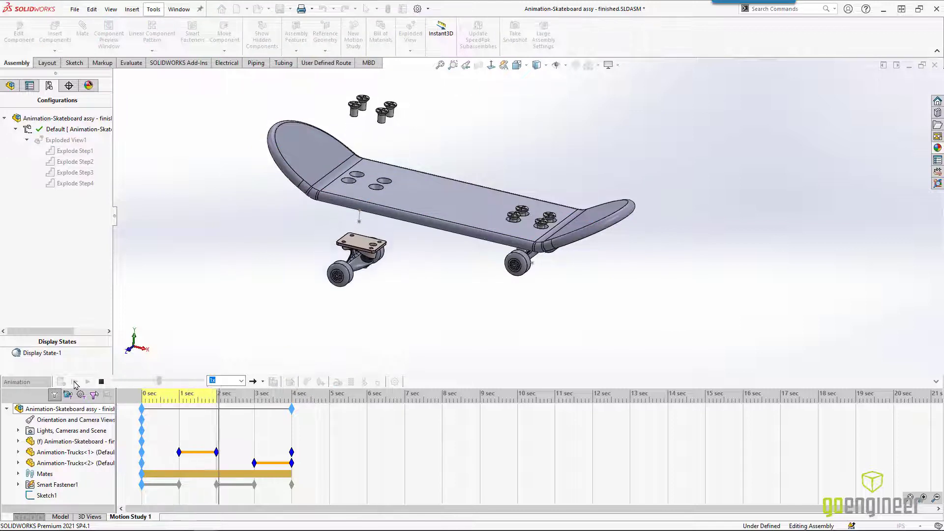
left_click(88, 382)
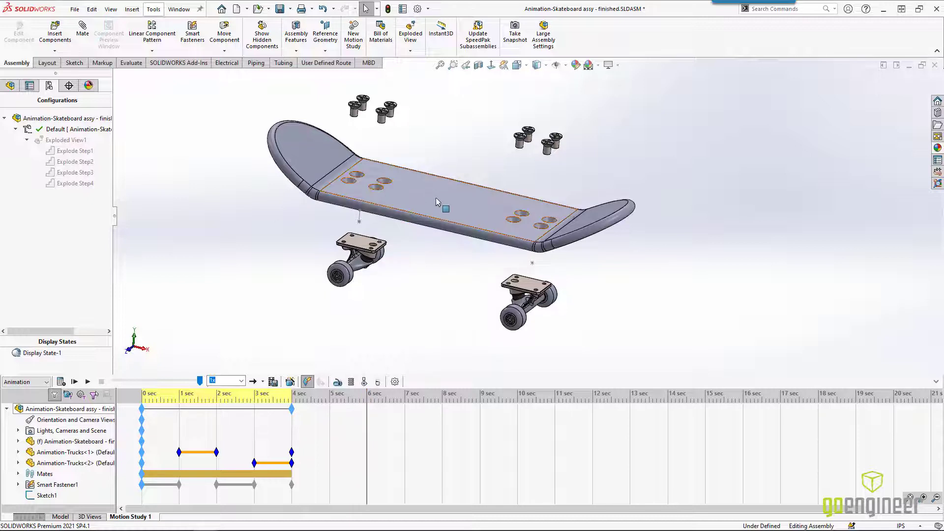
Make the skateboard deck transparent at the 6 s timebar position.
left_click(439, 201)
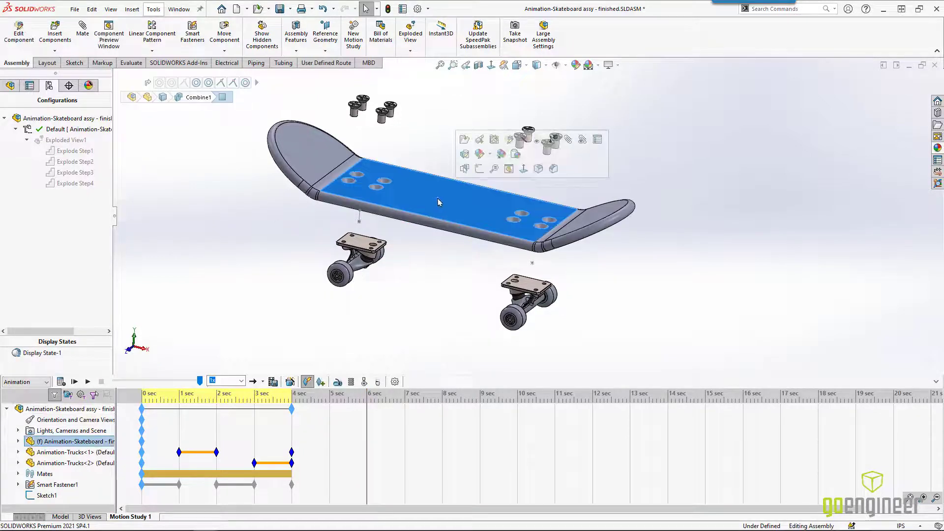
mouse_move(537, 139)
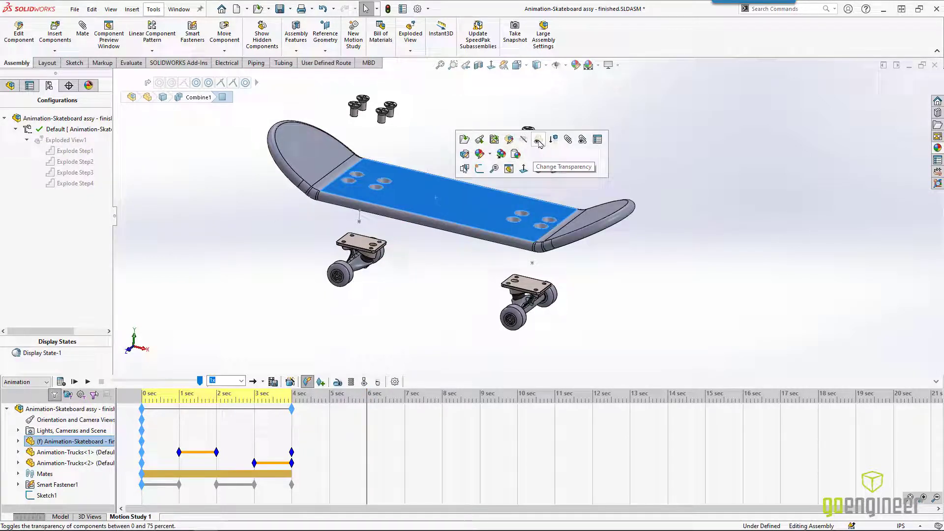
left_click(537, 140)
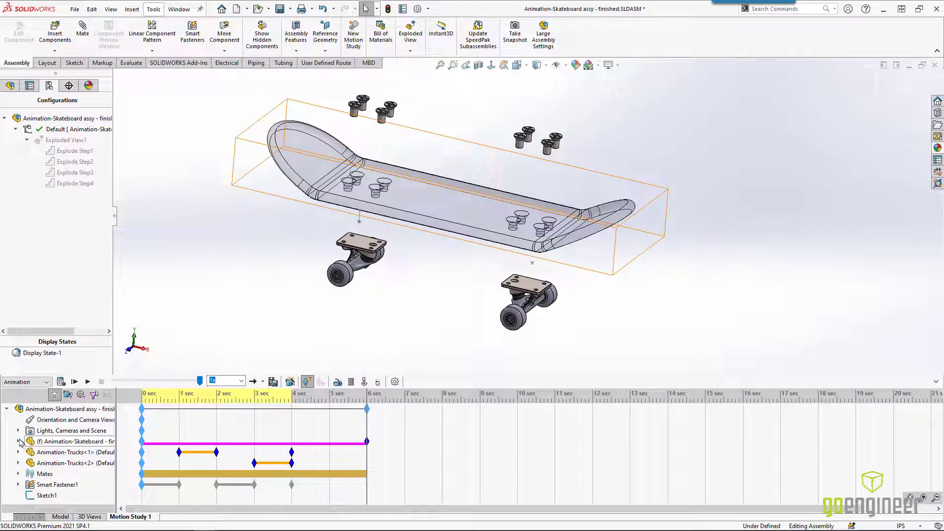
left_click(18, 441)
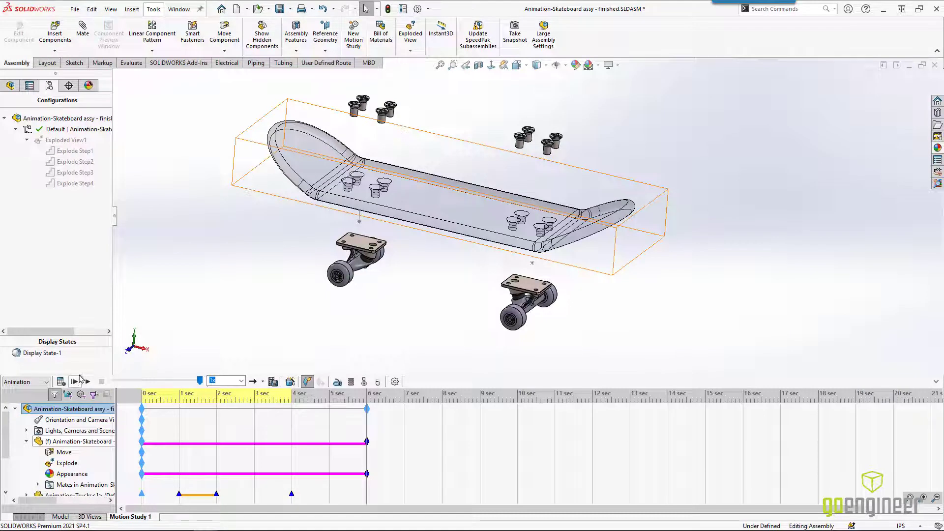
Move the deck's Appearance key start to 5 s and recalculate the animation.
left_click(73, 380)
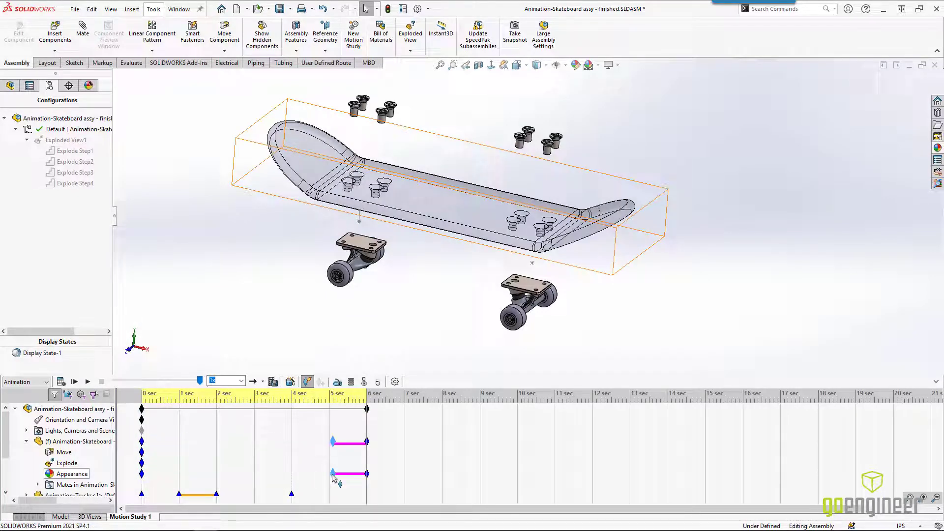
left_click(75, 381)
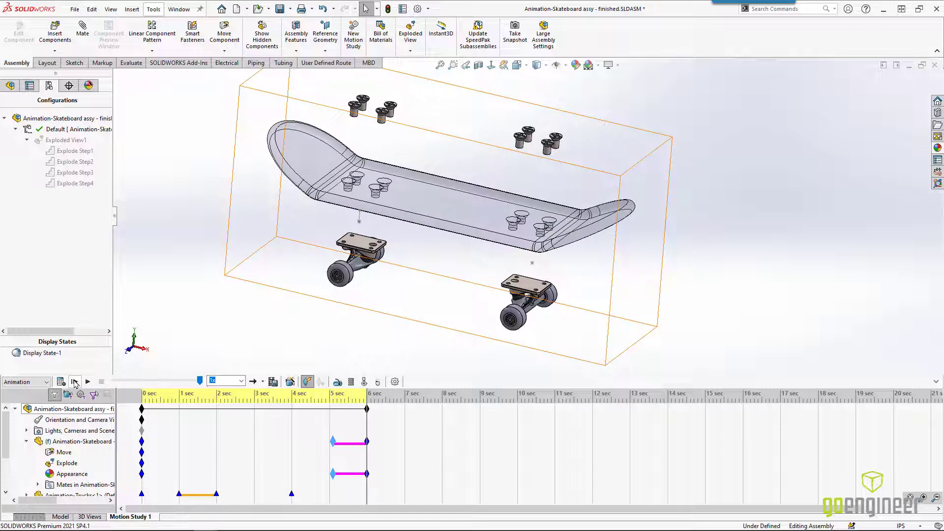
left_click(87, 381)
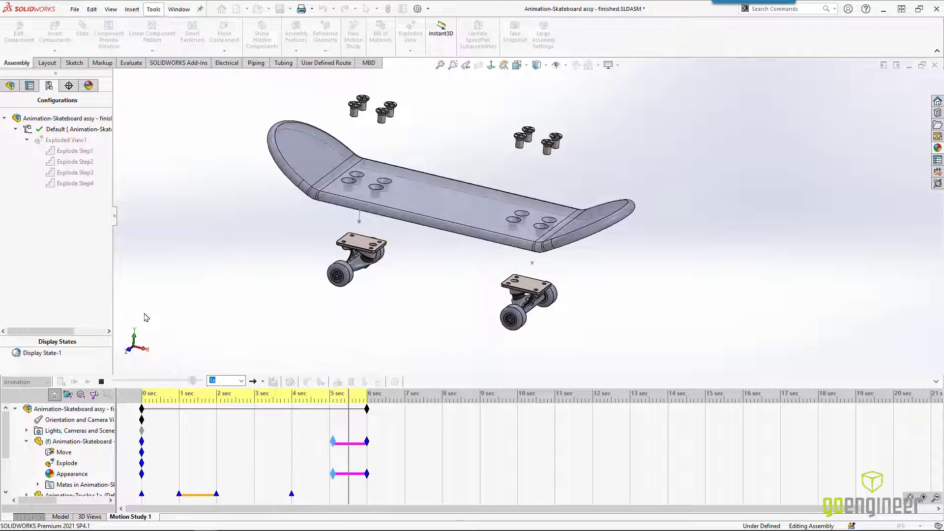
left_click(75, 381)
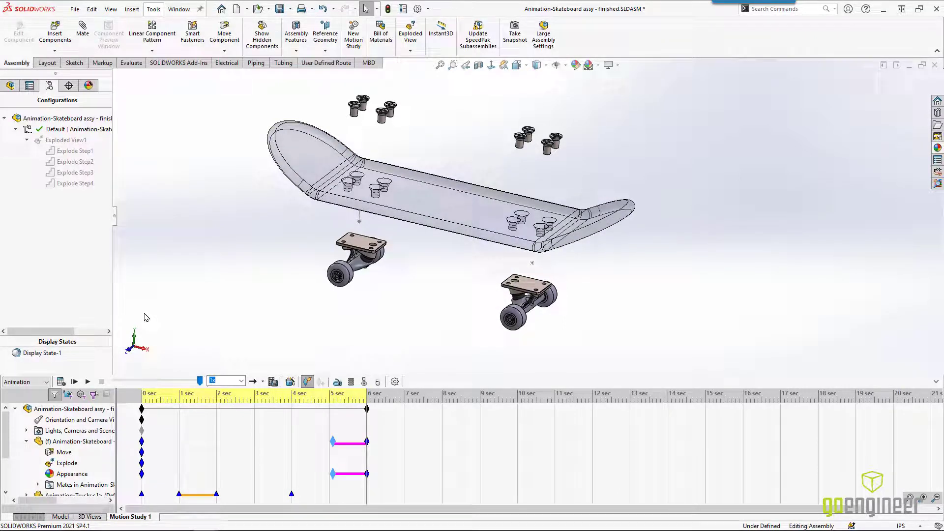
left_click(339, 412)
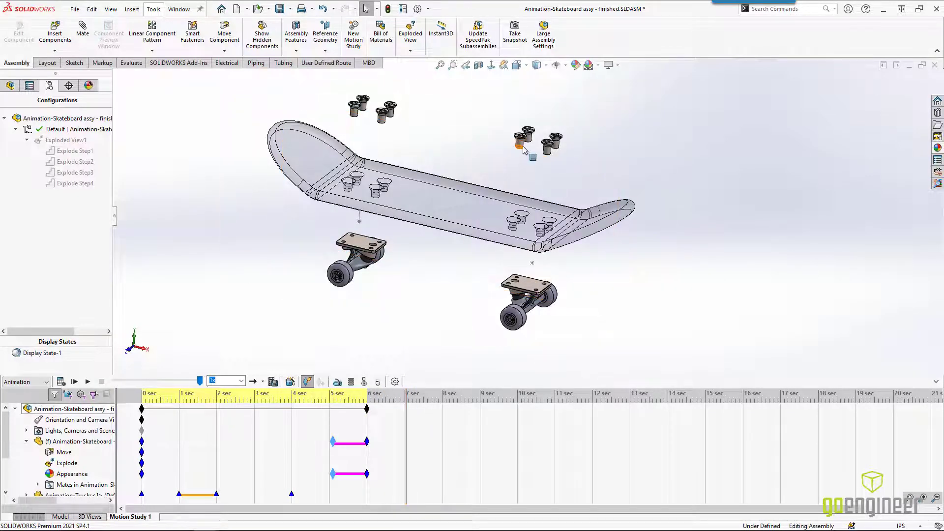
Give one flat-head screw a red appearance, then preview it in playback.
left_click(521, 141)
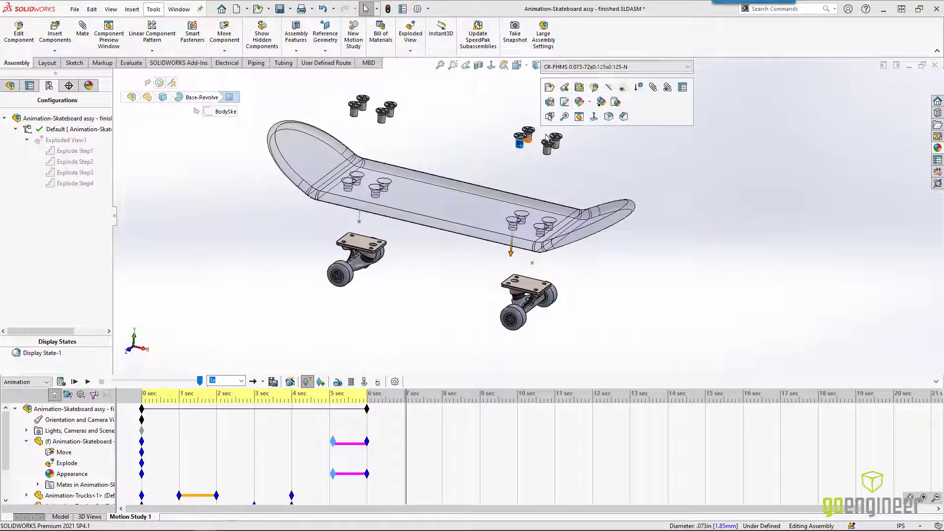
left_click(589, 102)
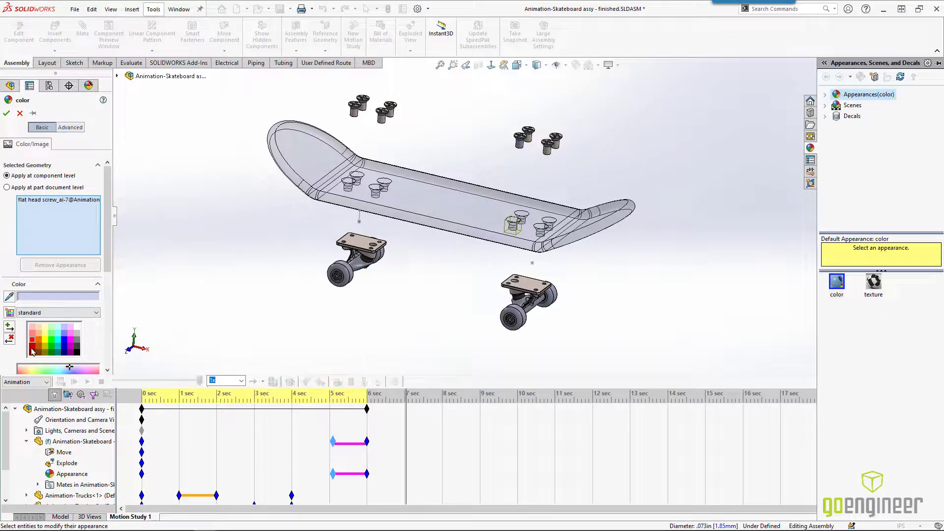
left_click(33, 353)
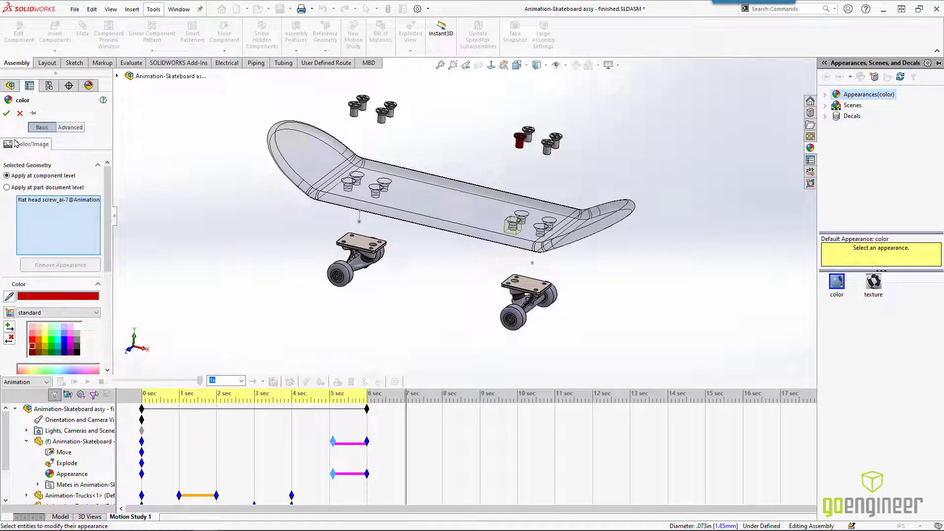
left_click(6, 113)
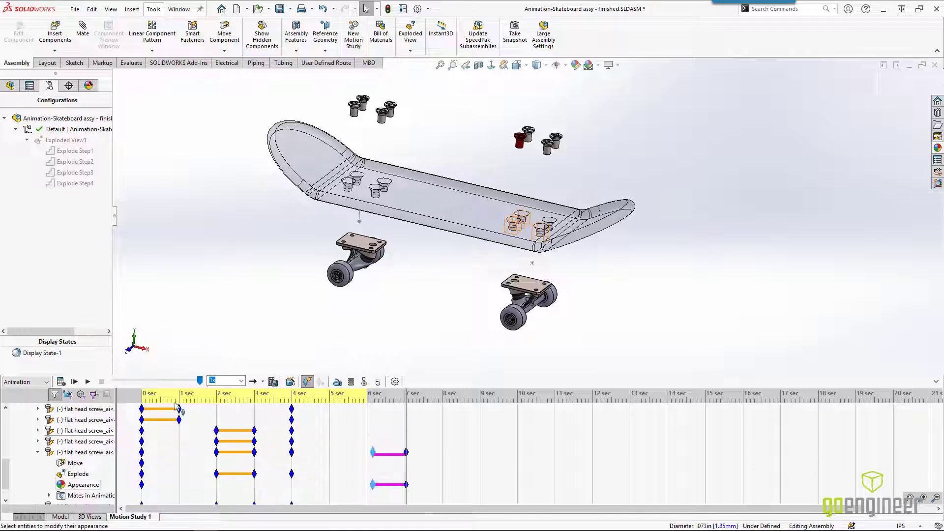
left_click(87, 381)
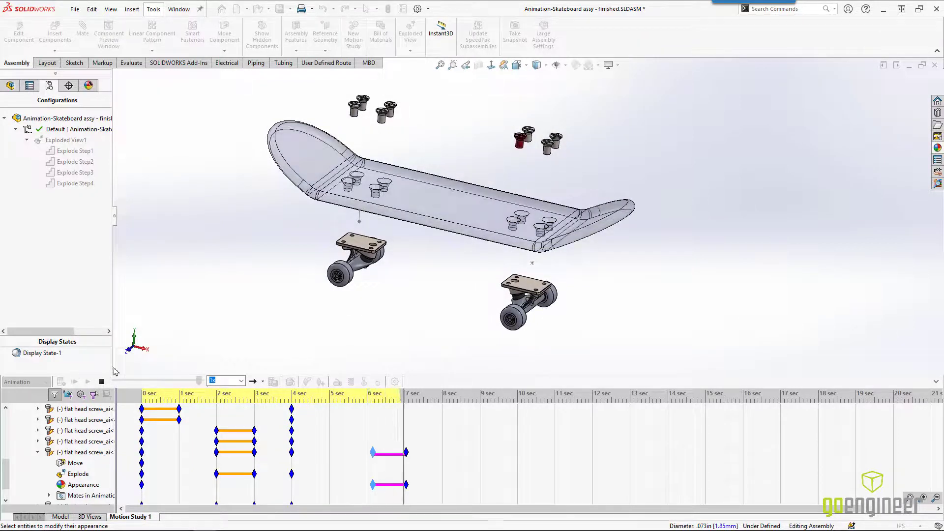
left_click(74, 381)
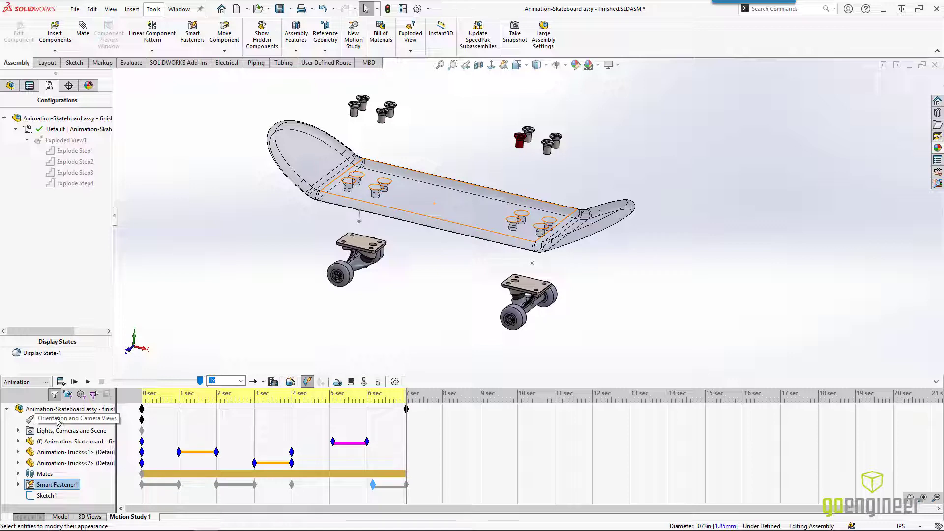
Enable camera view keys and add rotate and zoom keys at 8.5 s and 10 s, then replay.
right_click(57, 419)
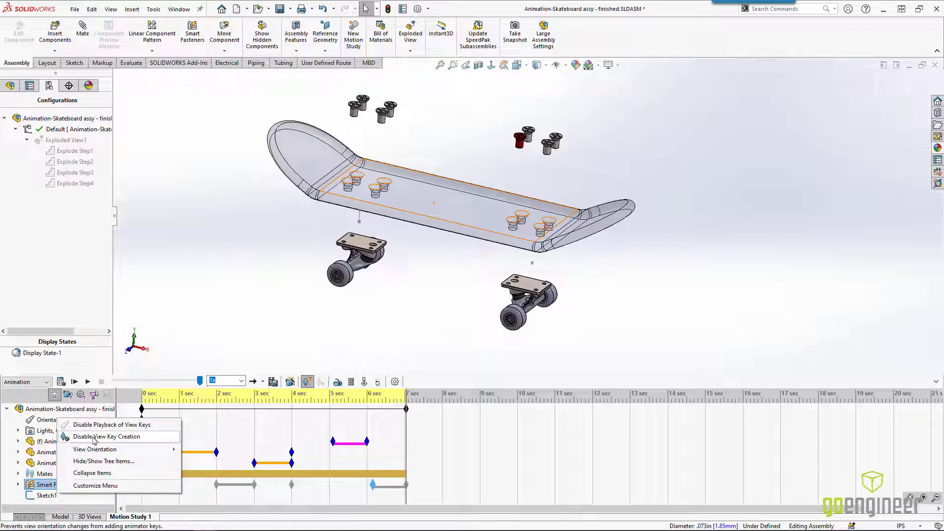
mouse_move(118, 438)
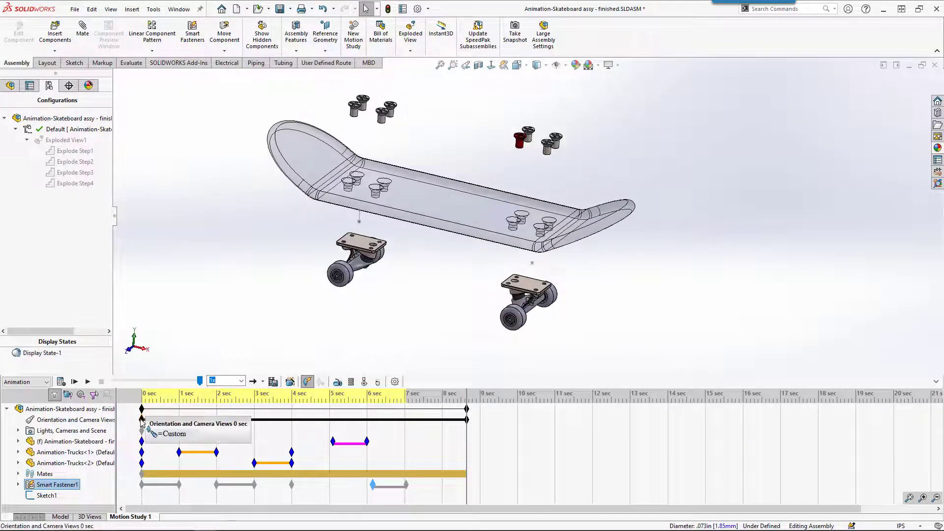
left_click(75, 381)
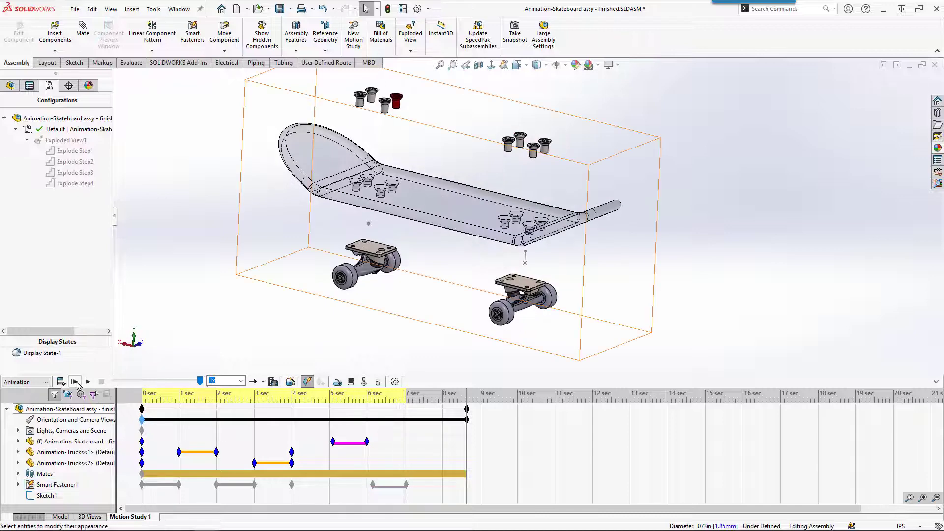
left_click(88, 382)
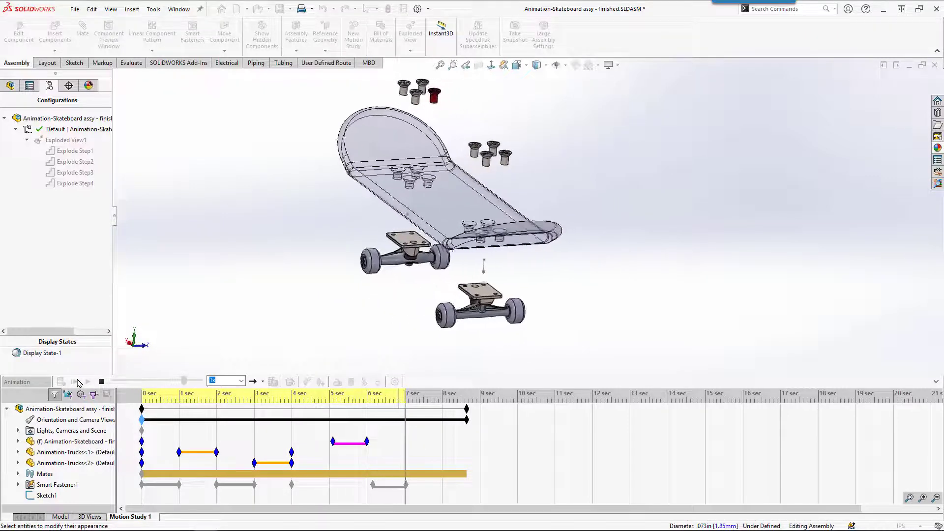
left_click(76, 381)
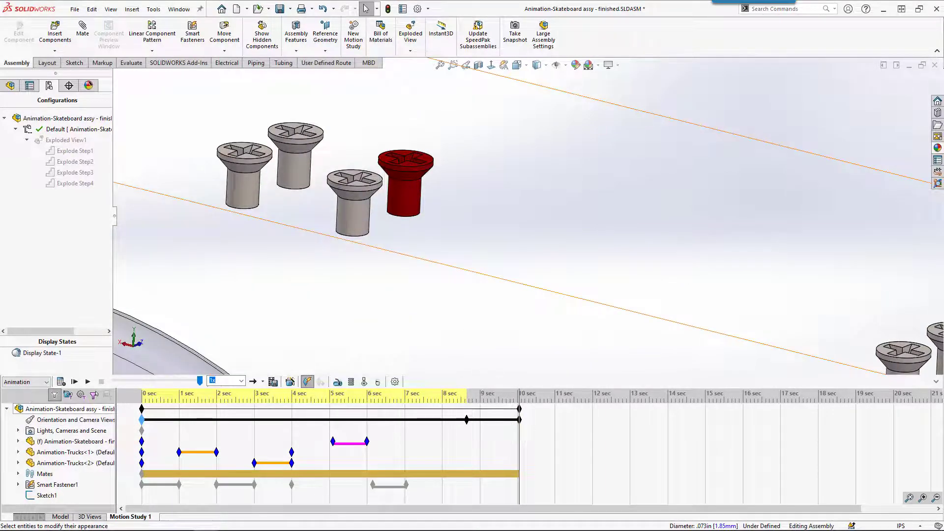
left_click(86, 382)
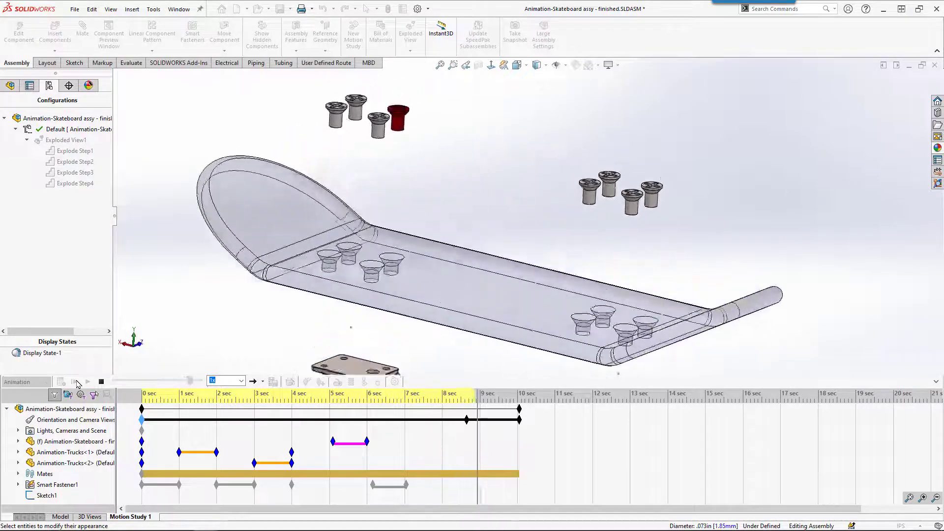
left_click(86, 382)
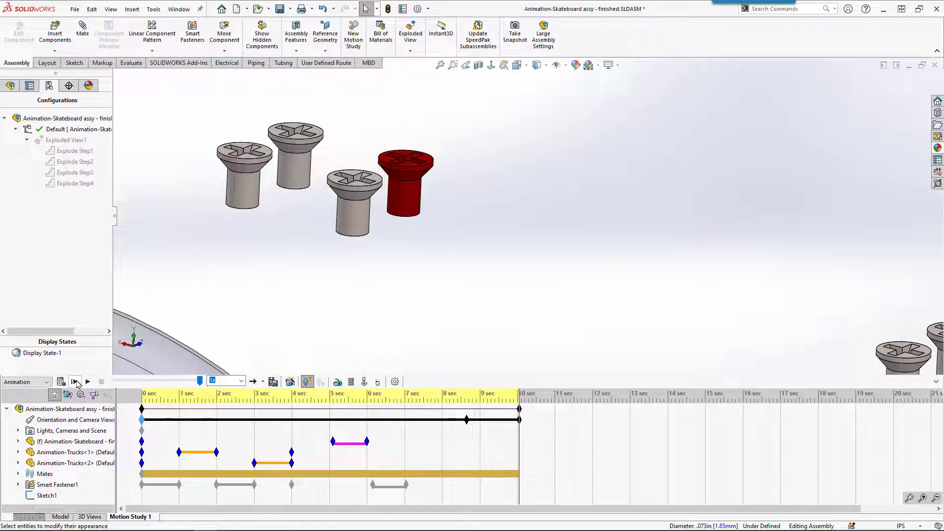
mouse_move(273, 381)
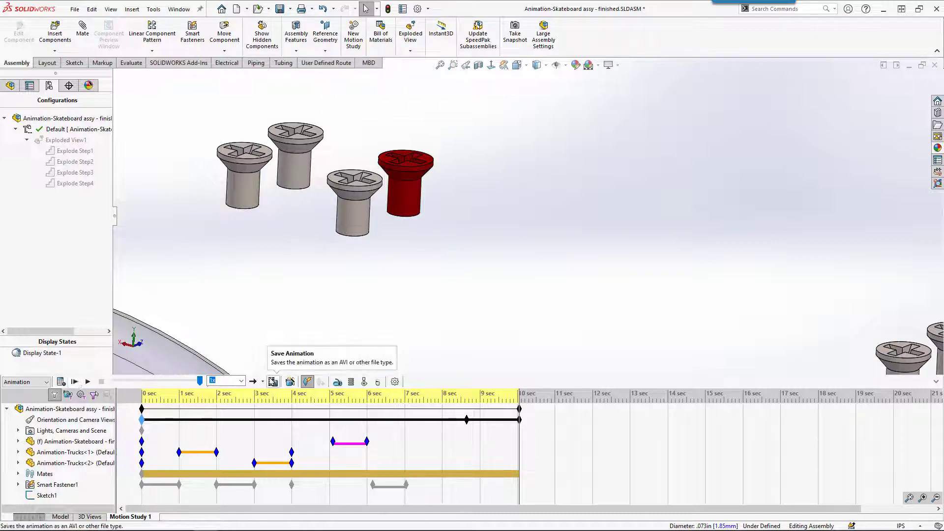
left_click(273, 381)
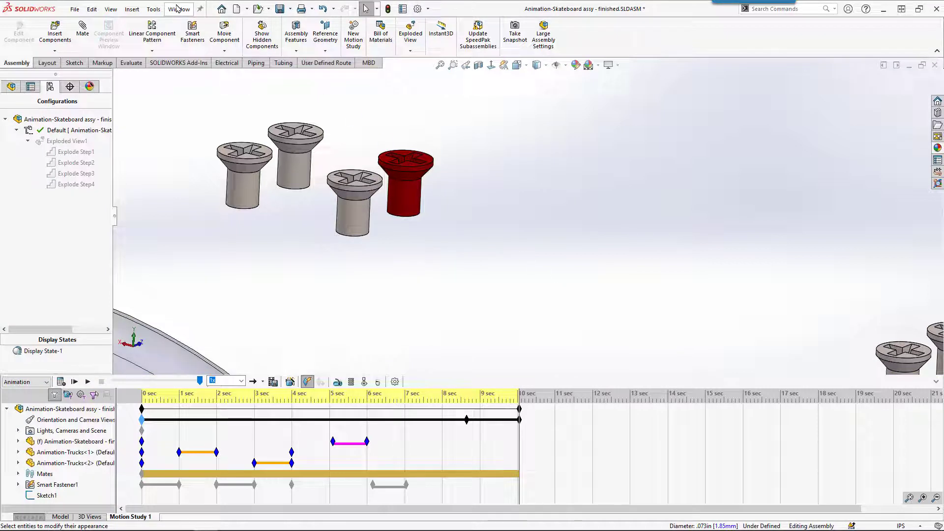
Make Animation-Skate park.SLDASM the active document from the Window menu.
left_click(179, 8)
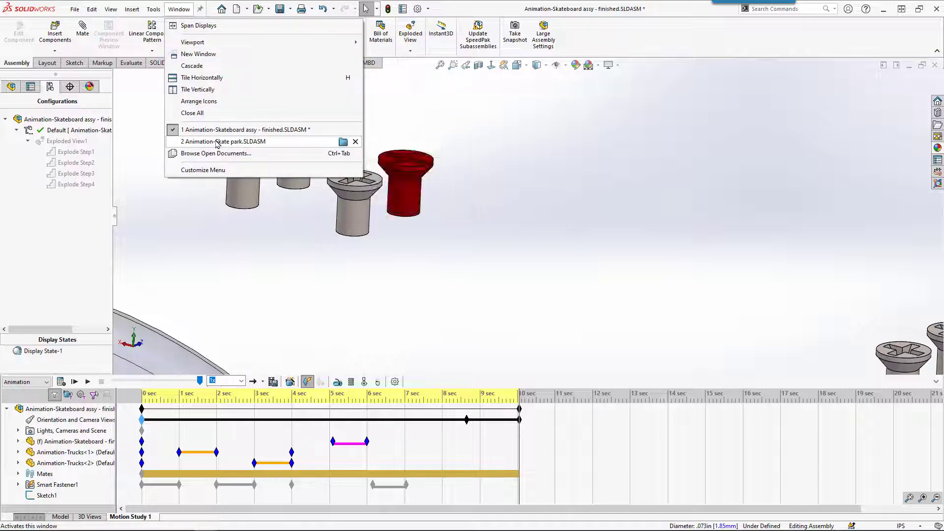
left_click(226, 142)
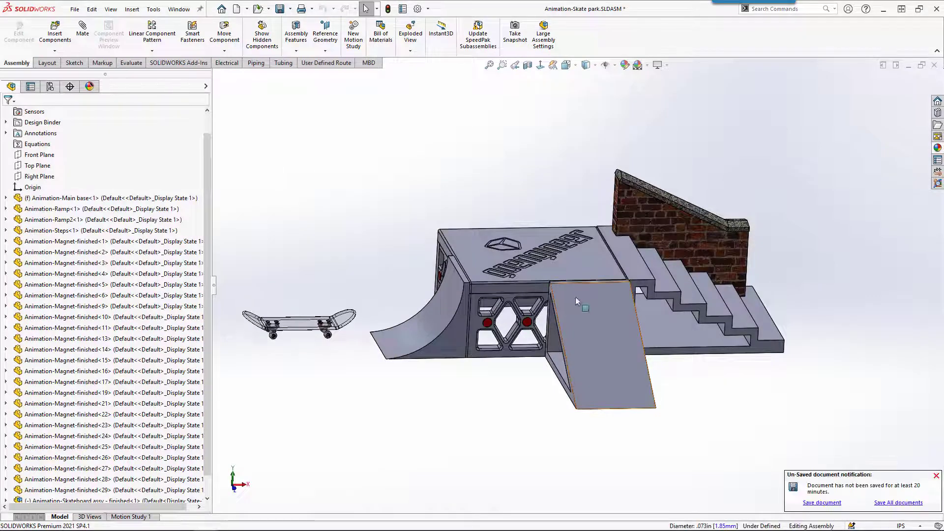
left_click(577, 304)
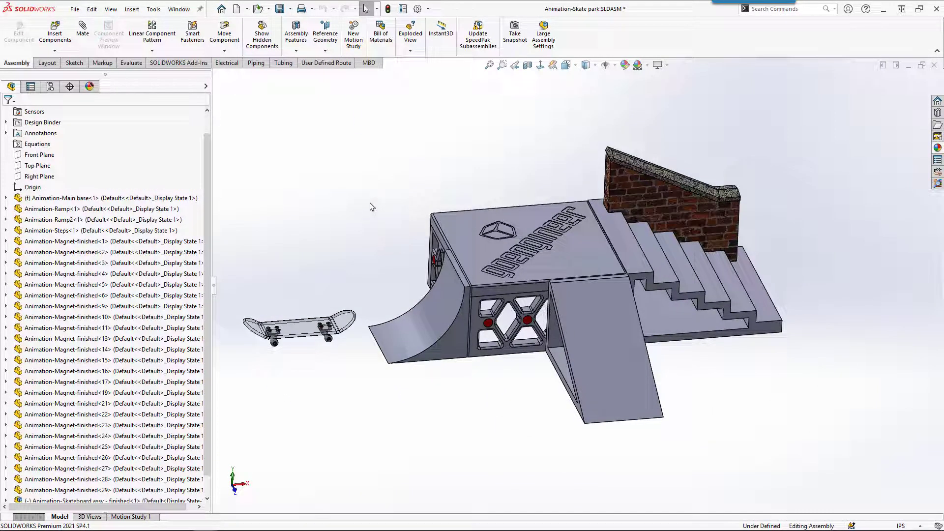
mouse_move(349, 173)
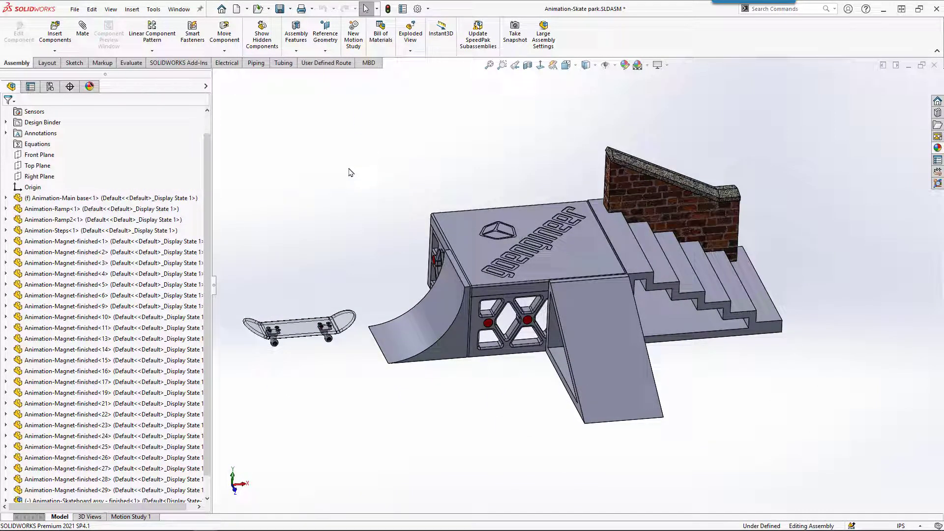